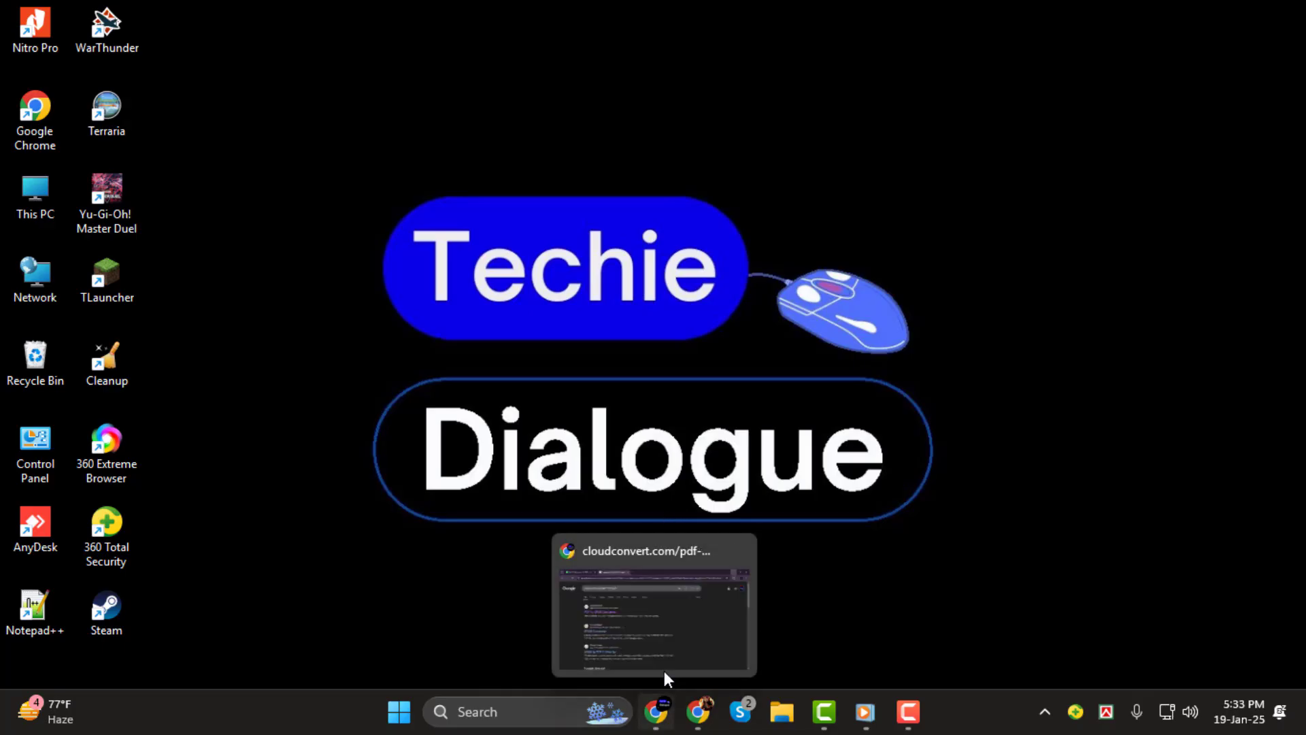
Switch to Chrome and follow the cloudconvert.com 'PDF to EPUB Converter' search result.
{"action": "left_click", "coordinate": [653, 605]}
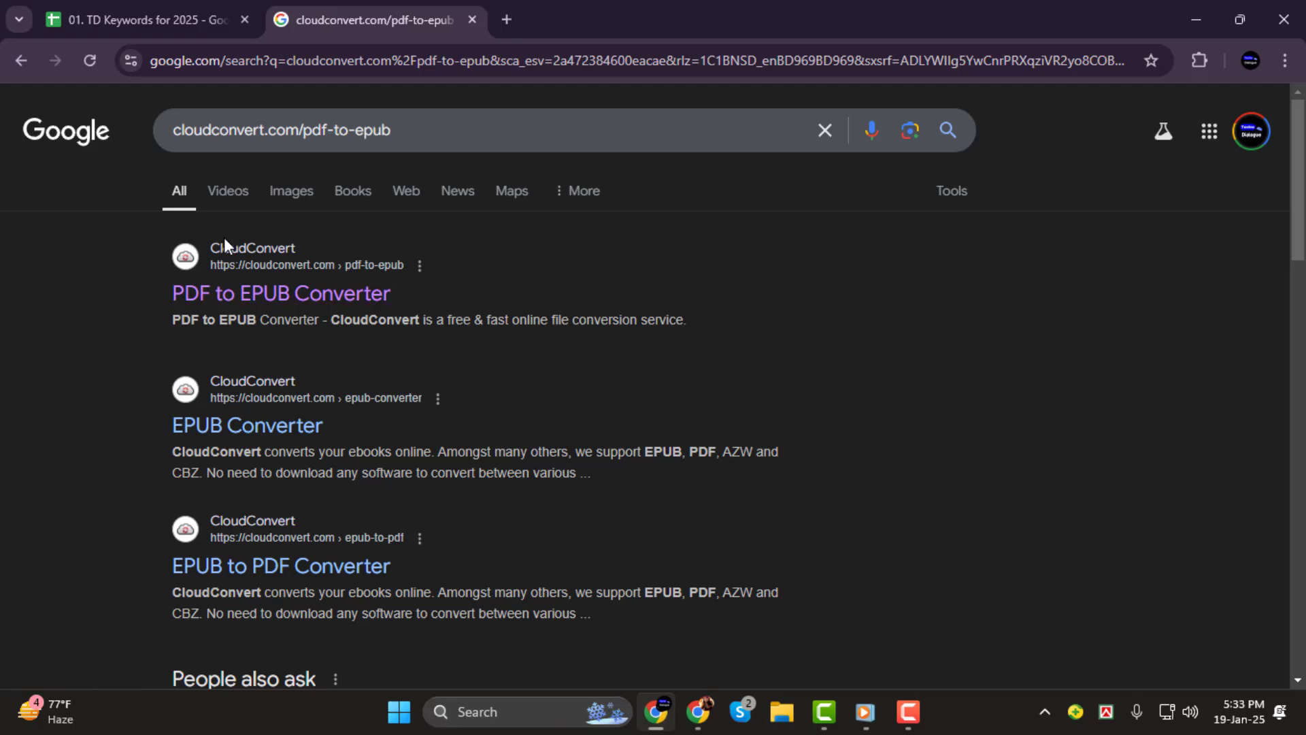
{"action": "mouse_move", "coordinate": [280, 294]}
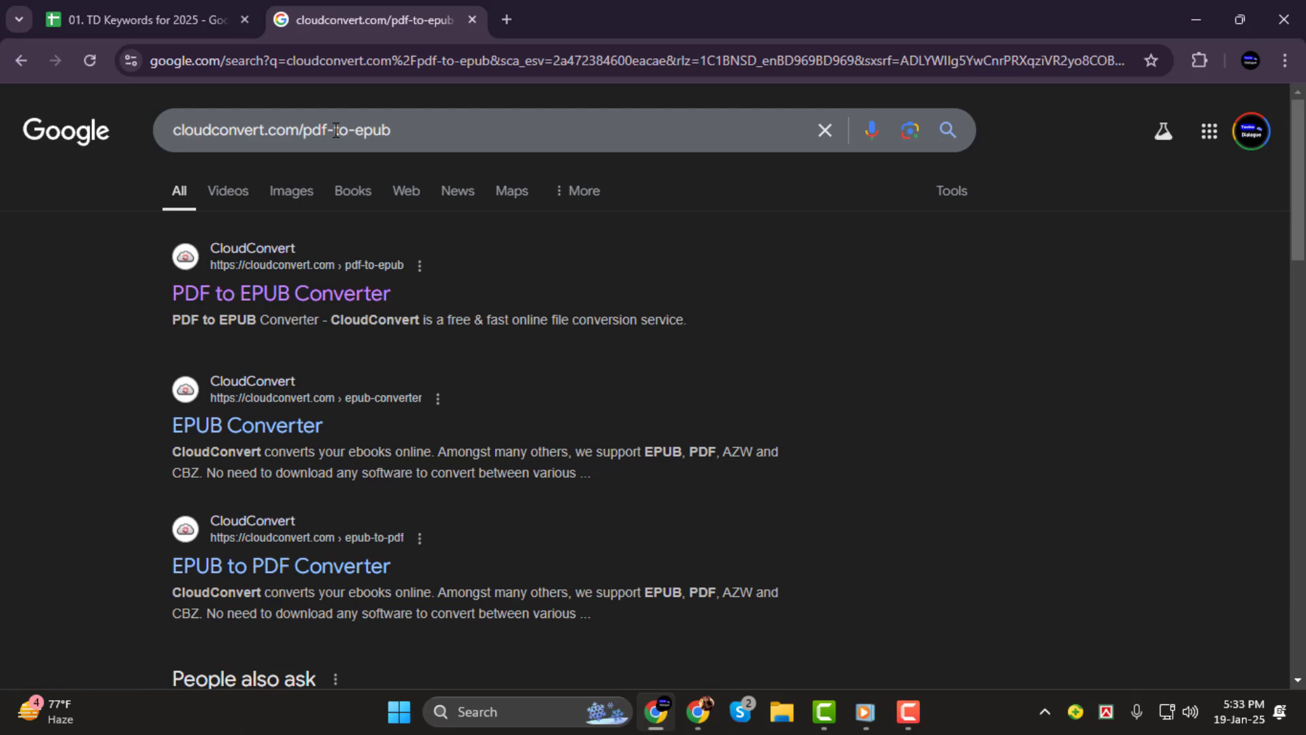
{"action": "mouse_move", "coordinate": [338, 195]}
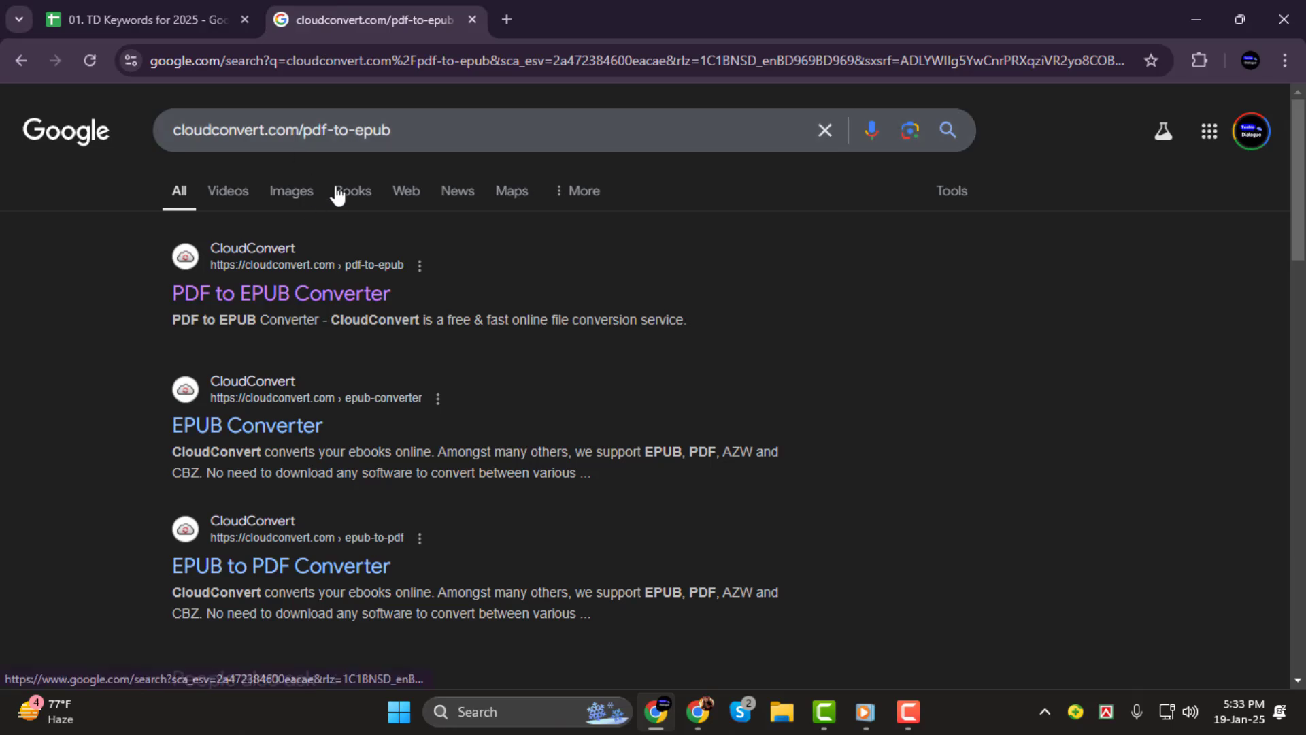
{"action": "mouse_move", "coordinate": [250, 302]}
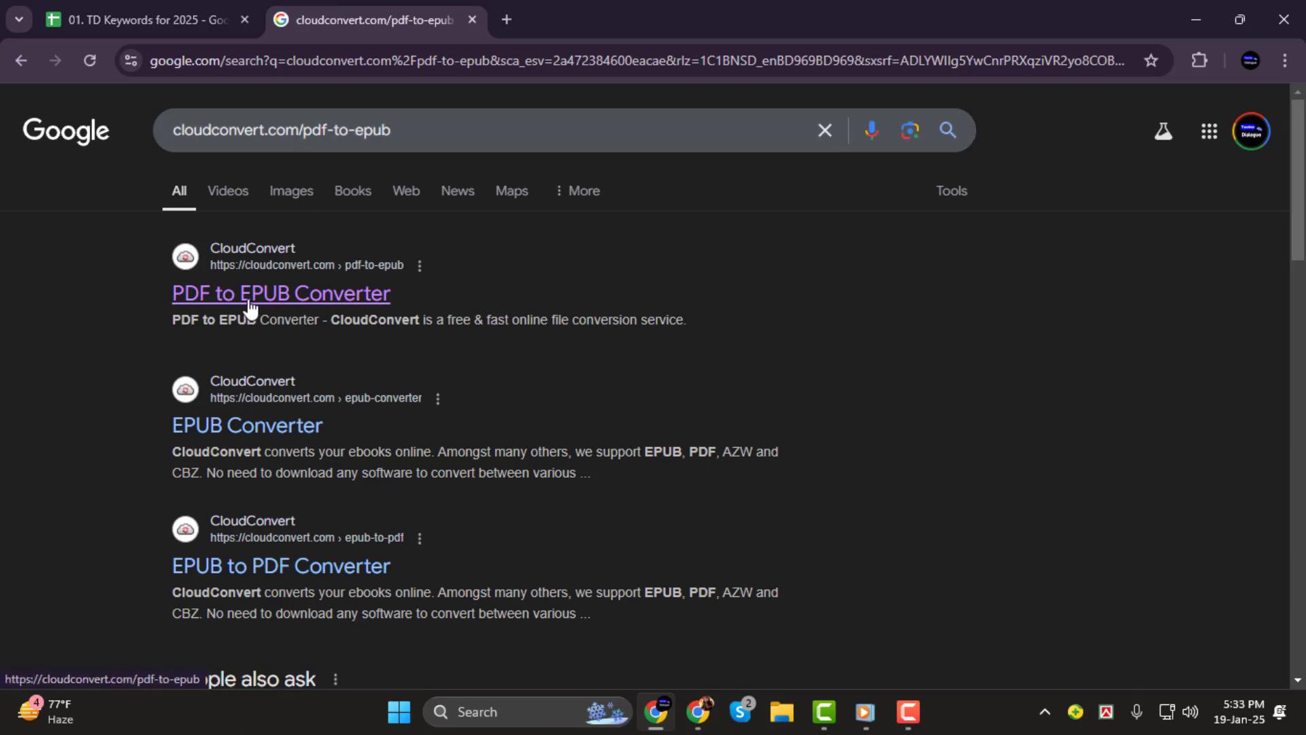
{"action": "left_click", "coordinate": [281, 294]}
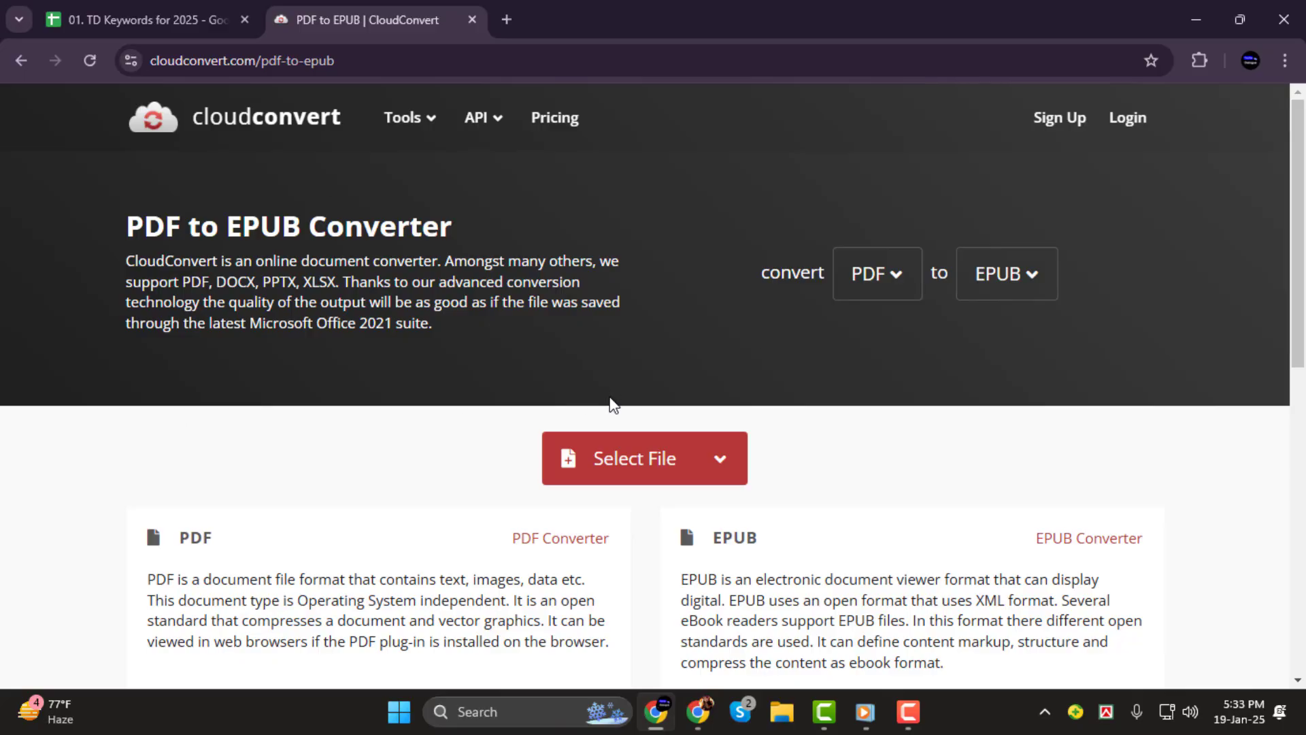
{"action": "mouse_move", "coordinate": [602, 466]}
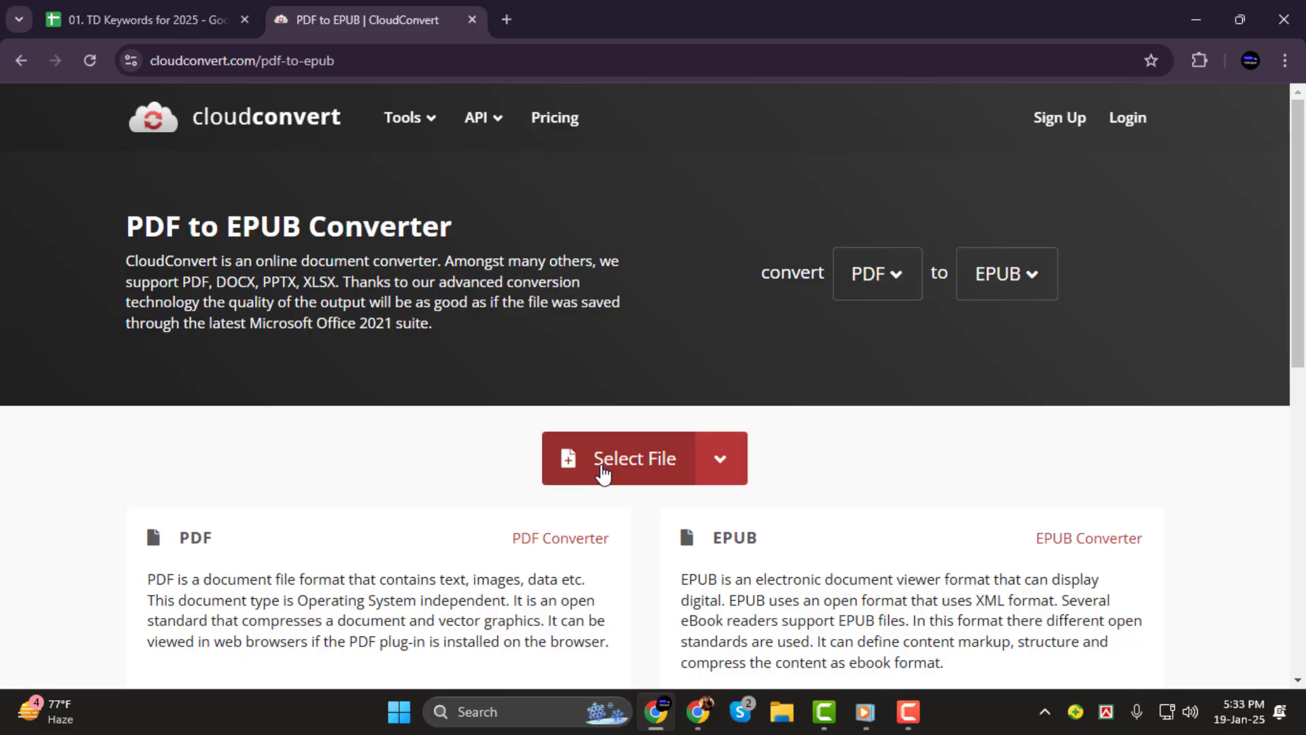
{"action": "mouse_move", "coordinate": [626, 474]}
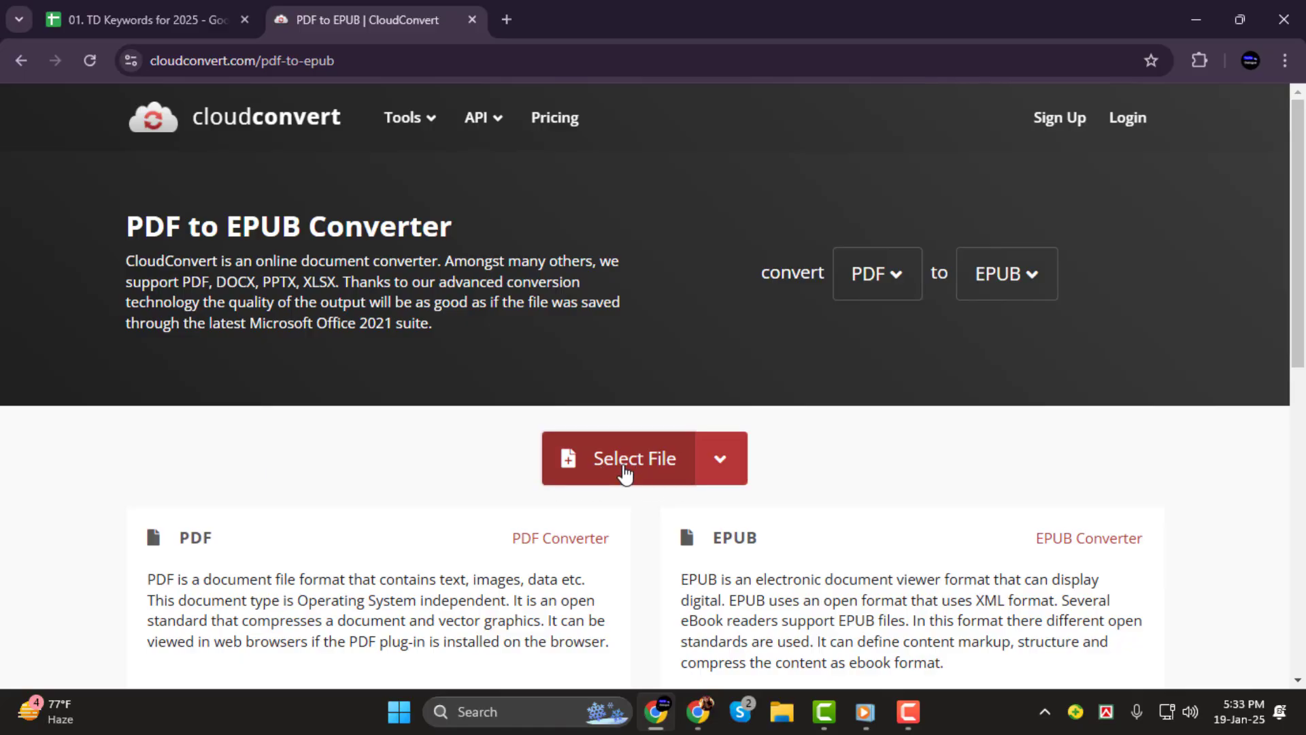
Upload PSY-225_FiveParagraphTheme_Examples.pdf from Downloads as the file to convert to EPUB.
{"action": "left_click", "coordinate": [634, 458]}
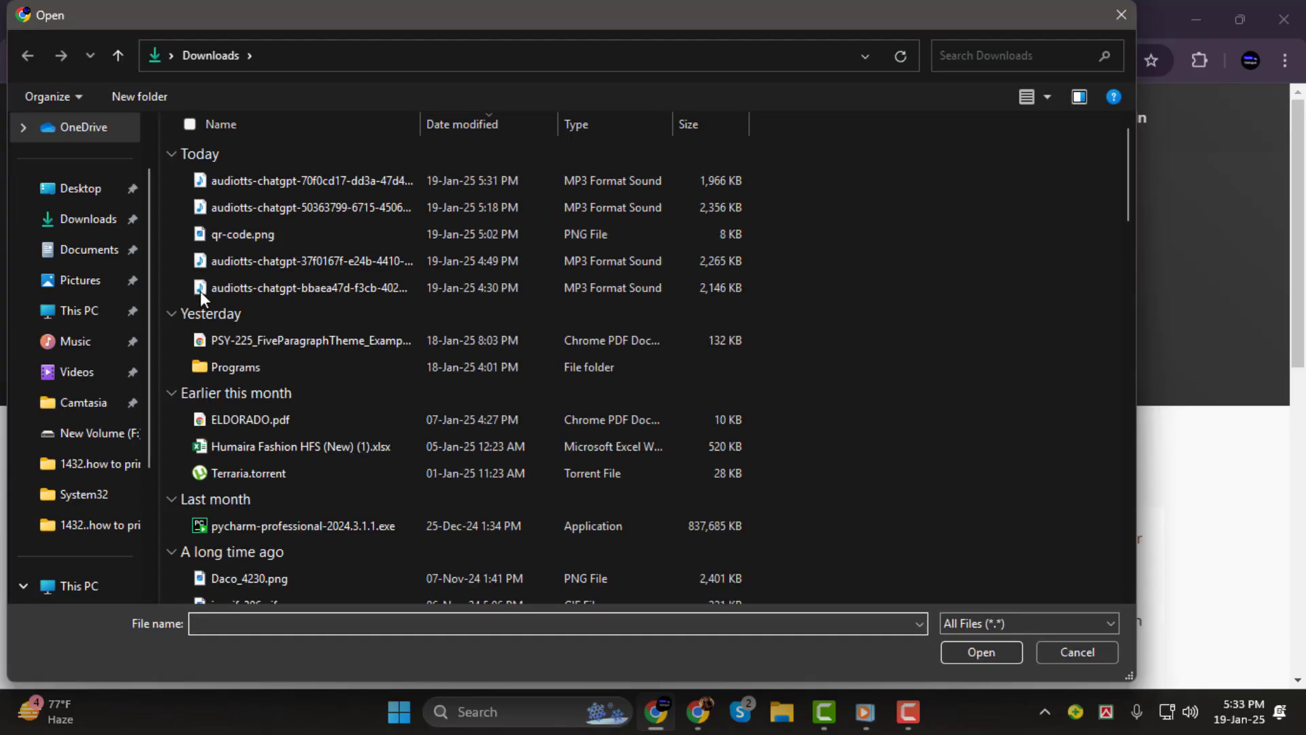
{"action": "left_click", "coordinate": [314, 340]}
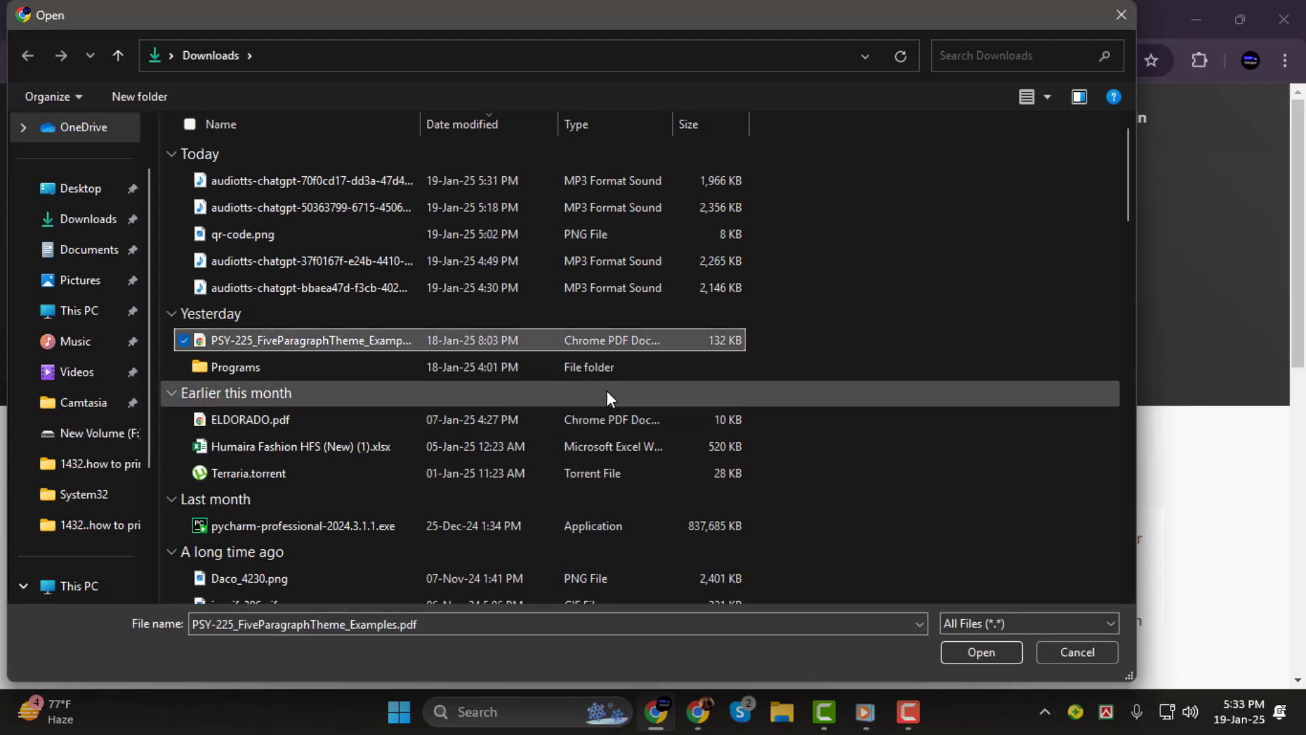
{"action": "mouse_move", "coordinate": [533, 366]}
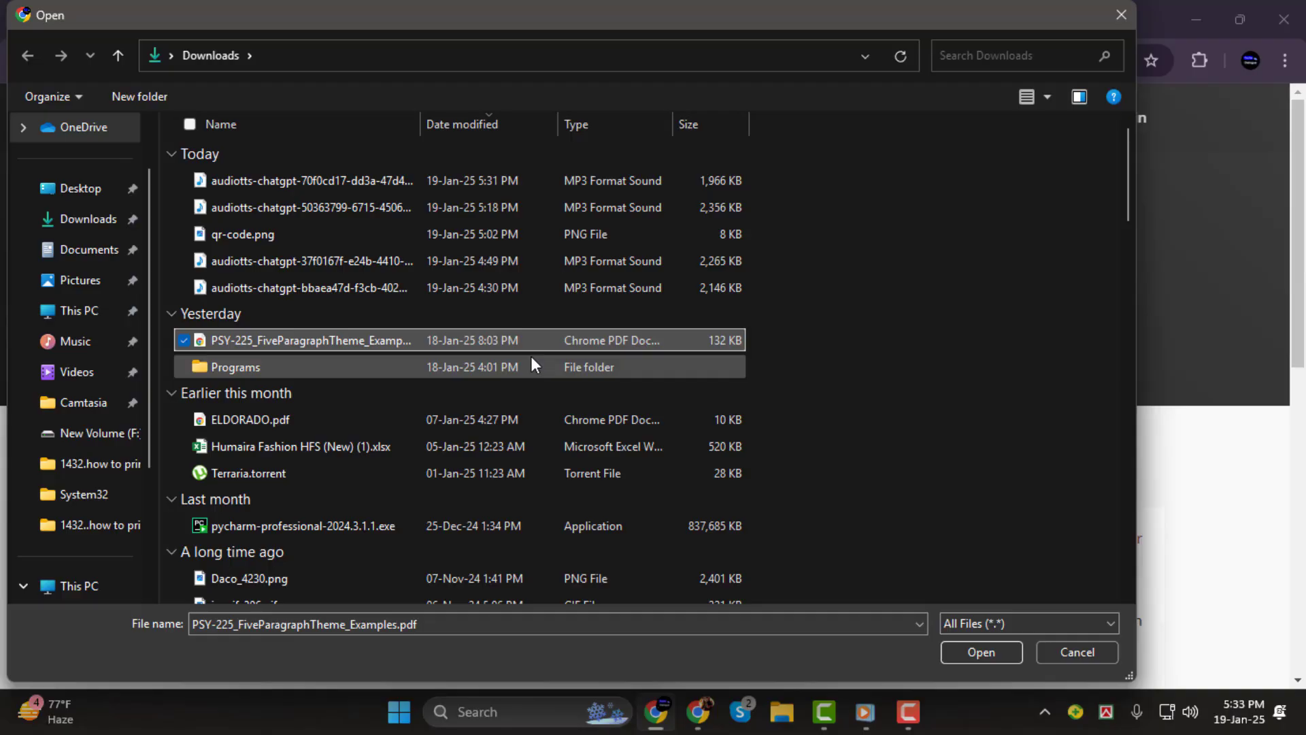
{"action": "mouse_move", "coordinate": [933, 636]}
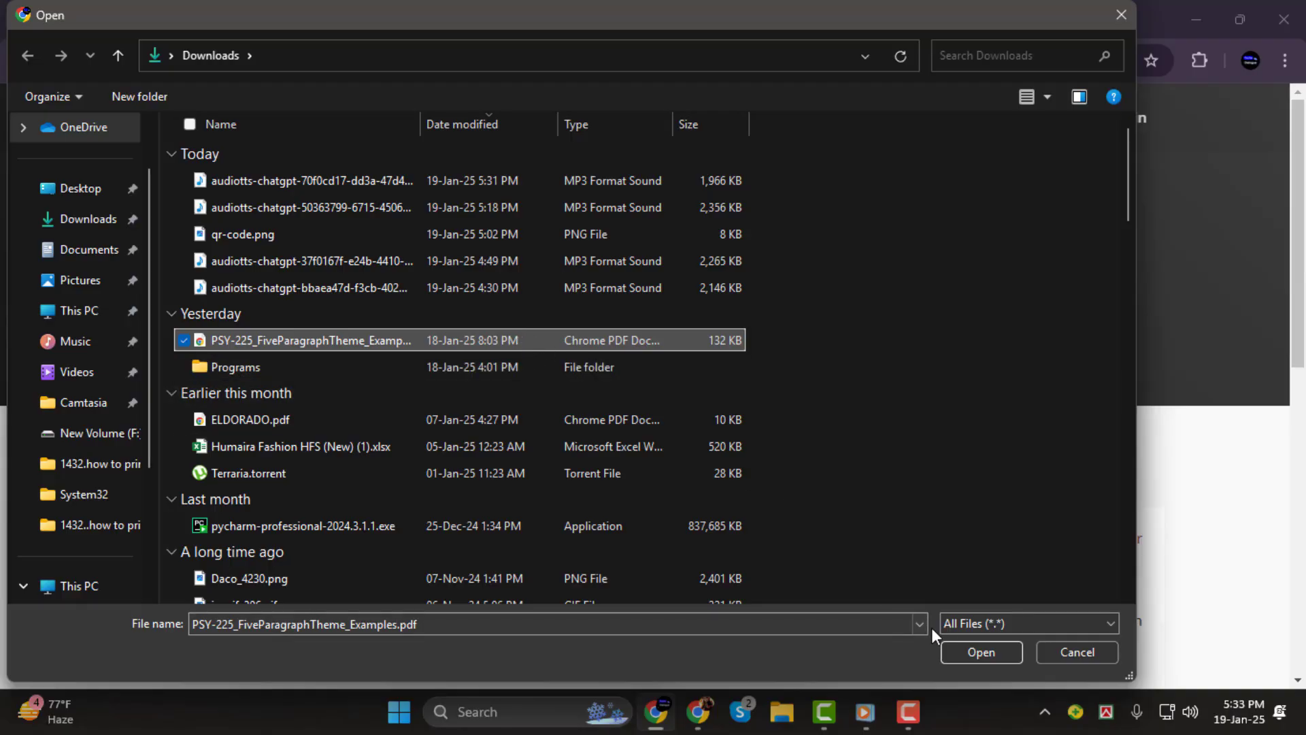
{"action": "left_click", "coordinate": [981, 652]}
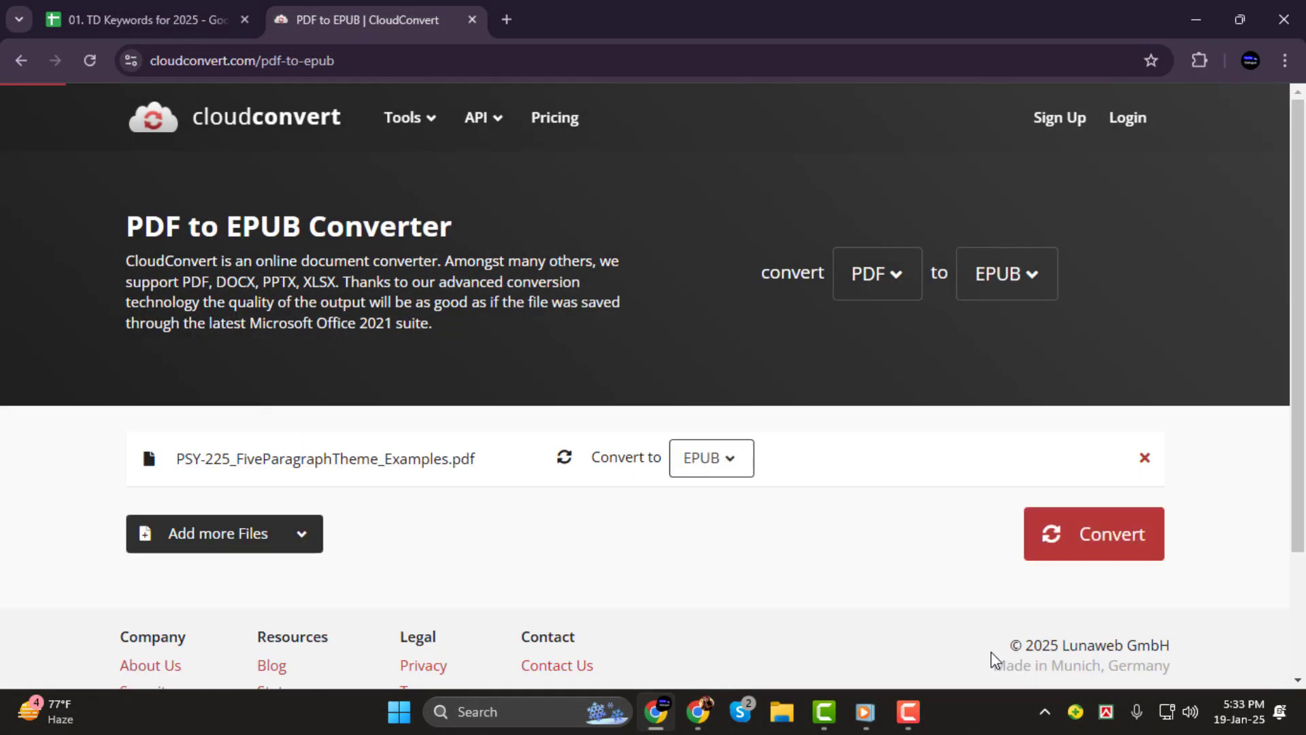
{"action": "scroll", "scroll_direction": "down", "scroll_amount": 3}
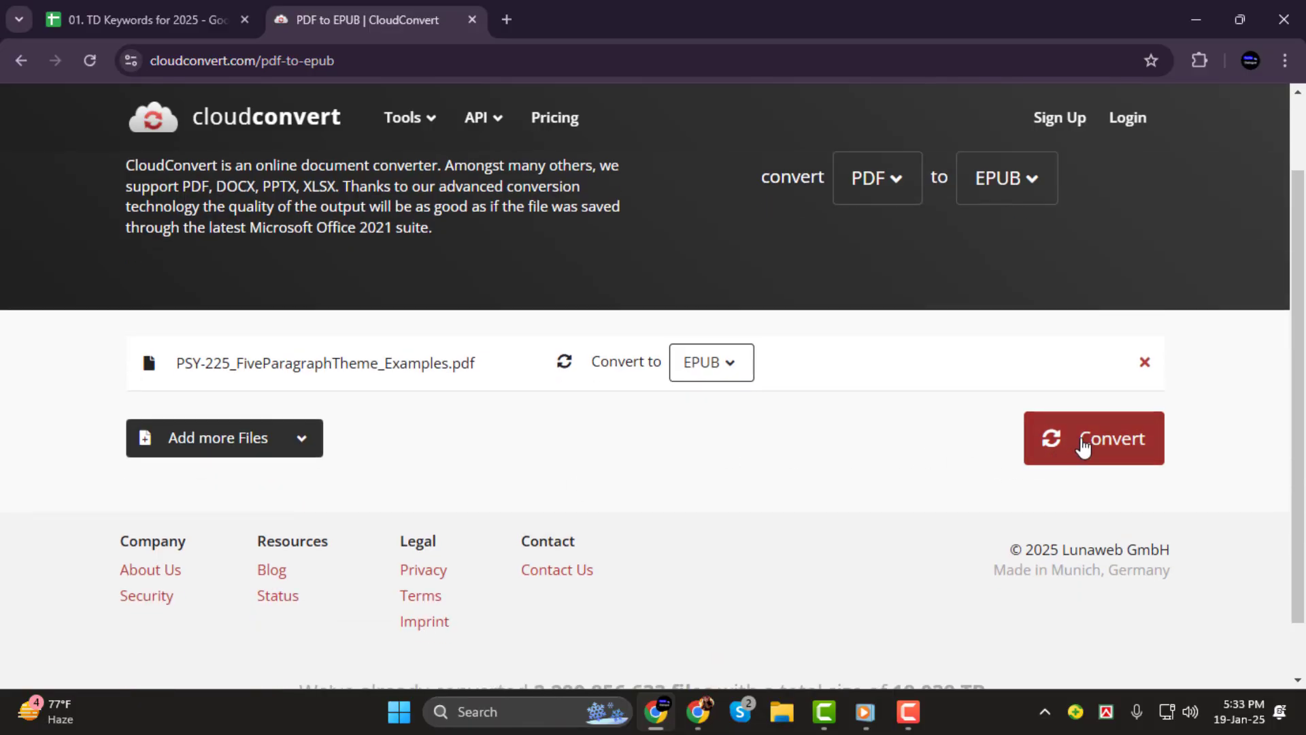
{"action": "mouse_move", "coordinate": [1144, 511]}
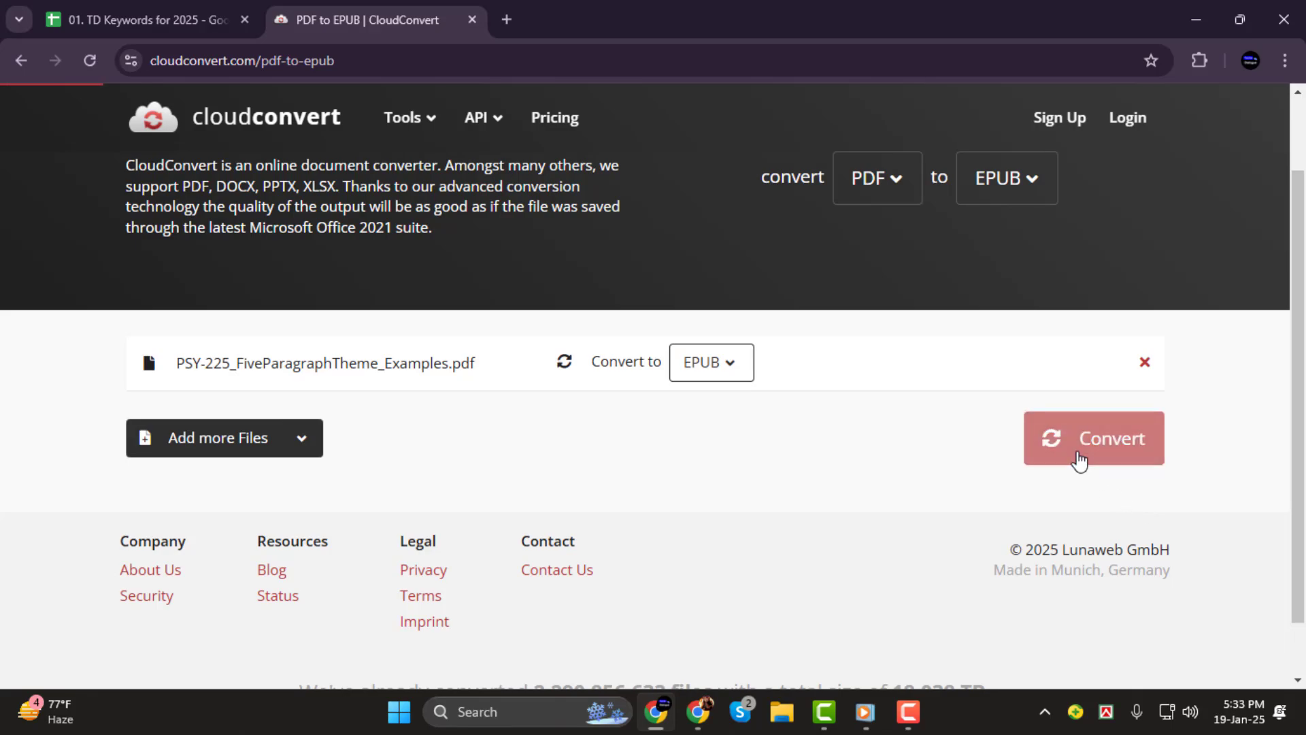
Run the conversion and download the finished PSY-225 EPUB once it shows FINISHED.
{"action": "left_click", "coordinate": [1094, 438]}
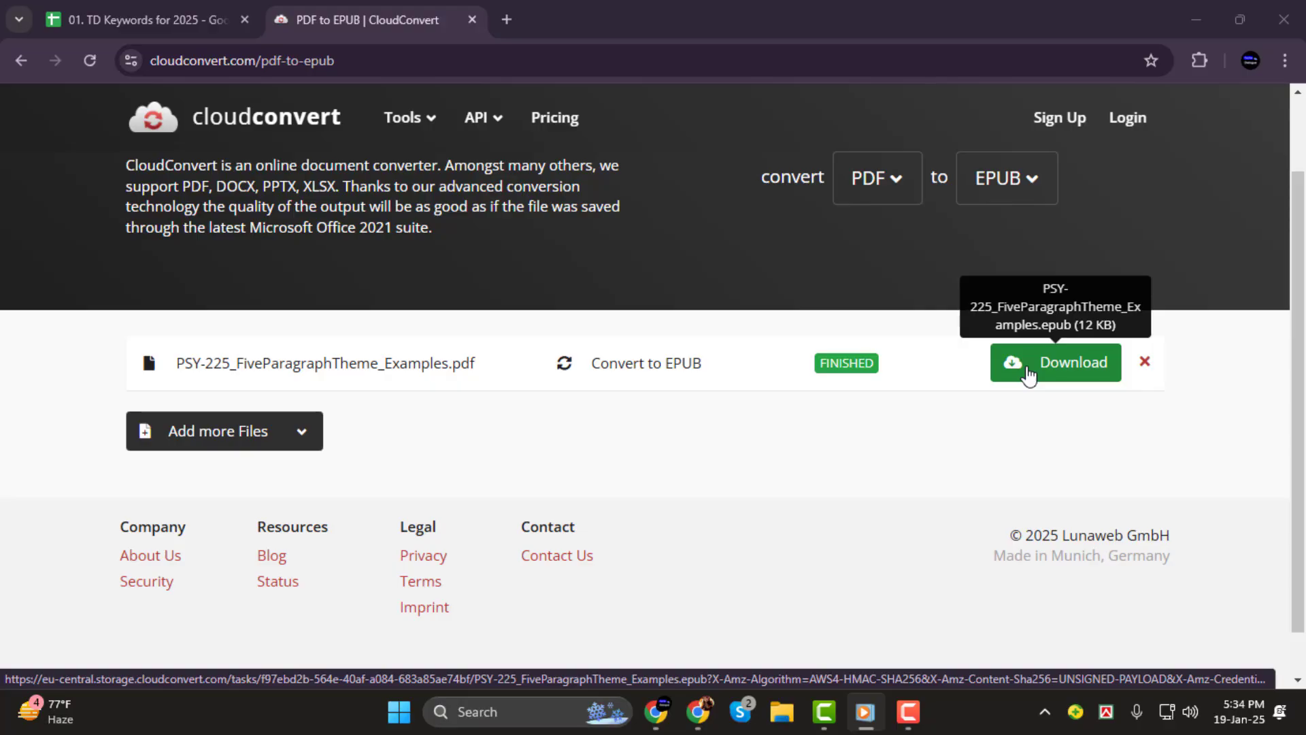
{"action": "left_click", "coordinate": [1056, 362]}
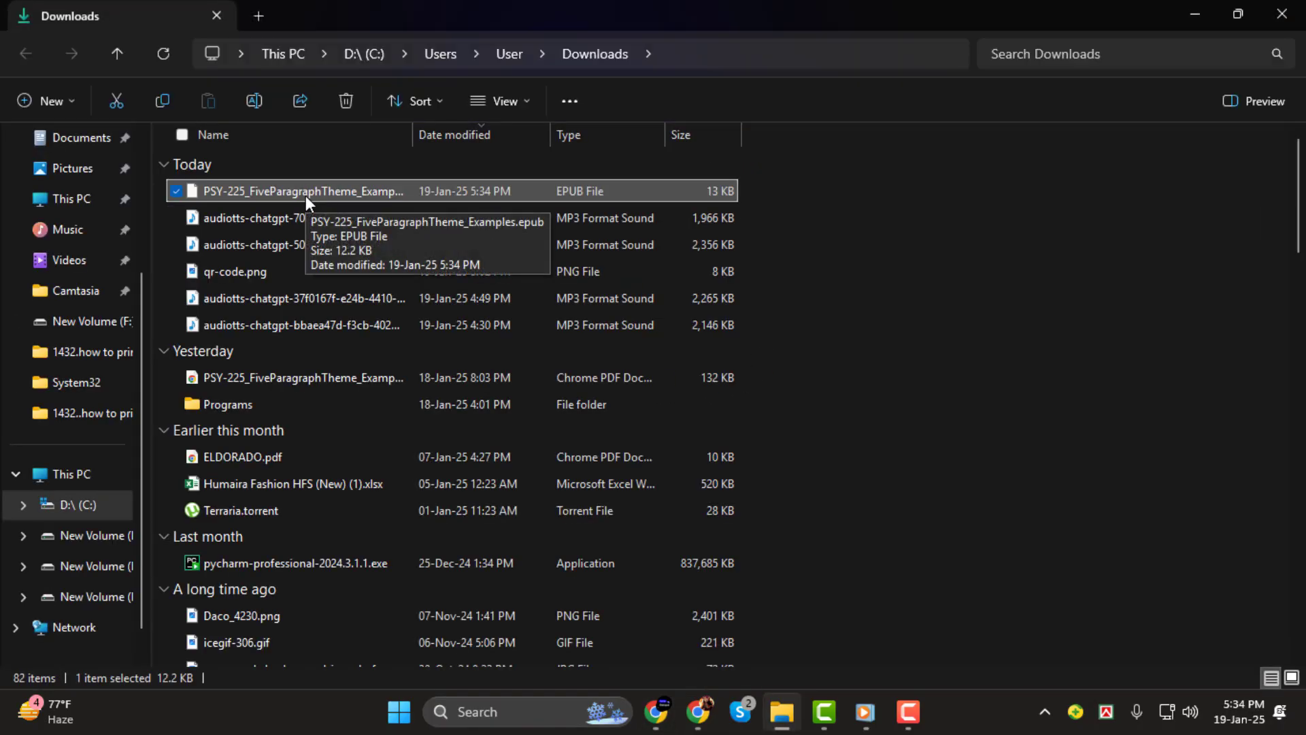
{"action": "mouse_move", "coordinate": [955, 230]}
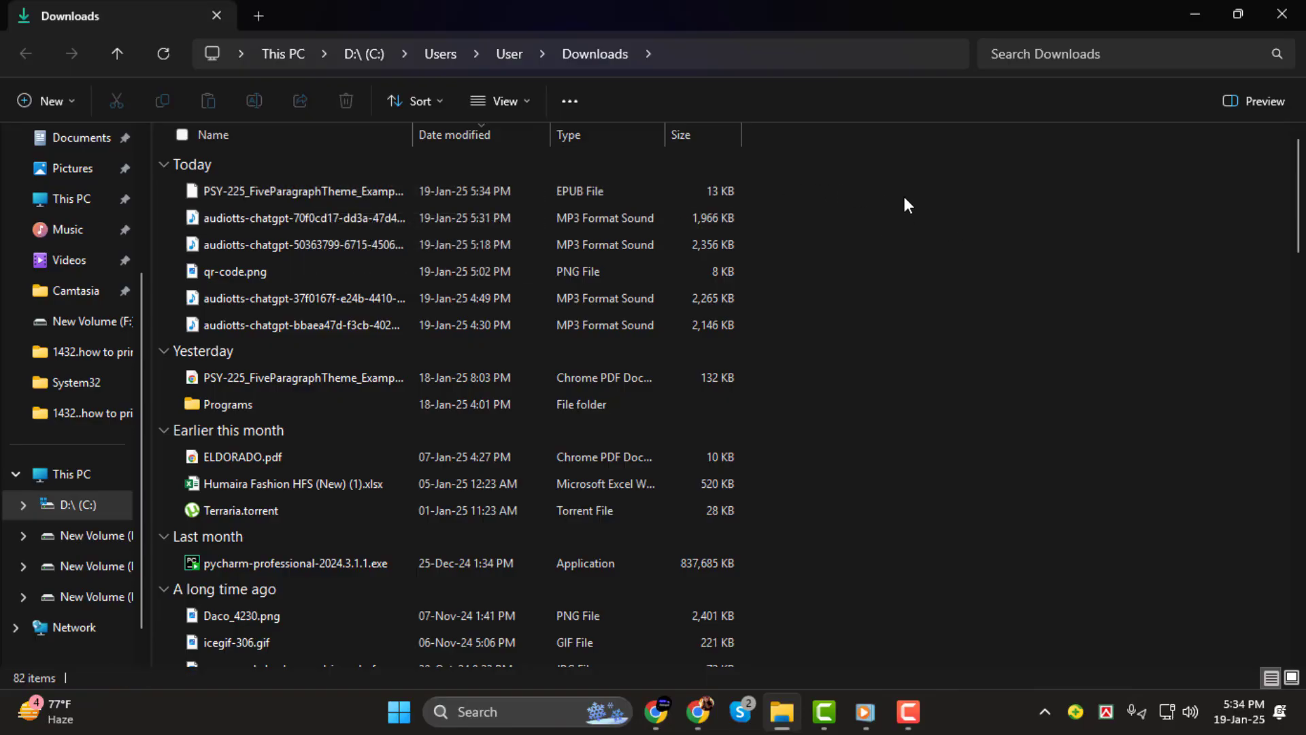
{"action": "mouse_move", "coordinate": [829, 216]}
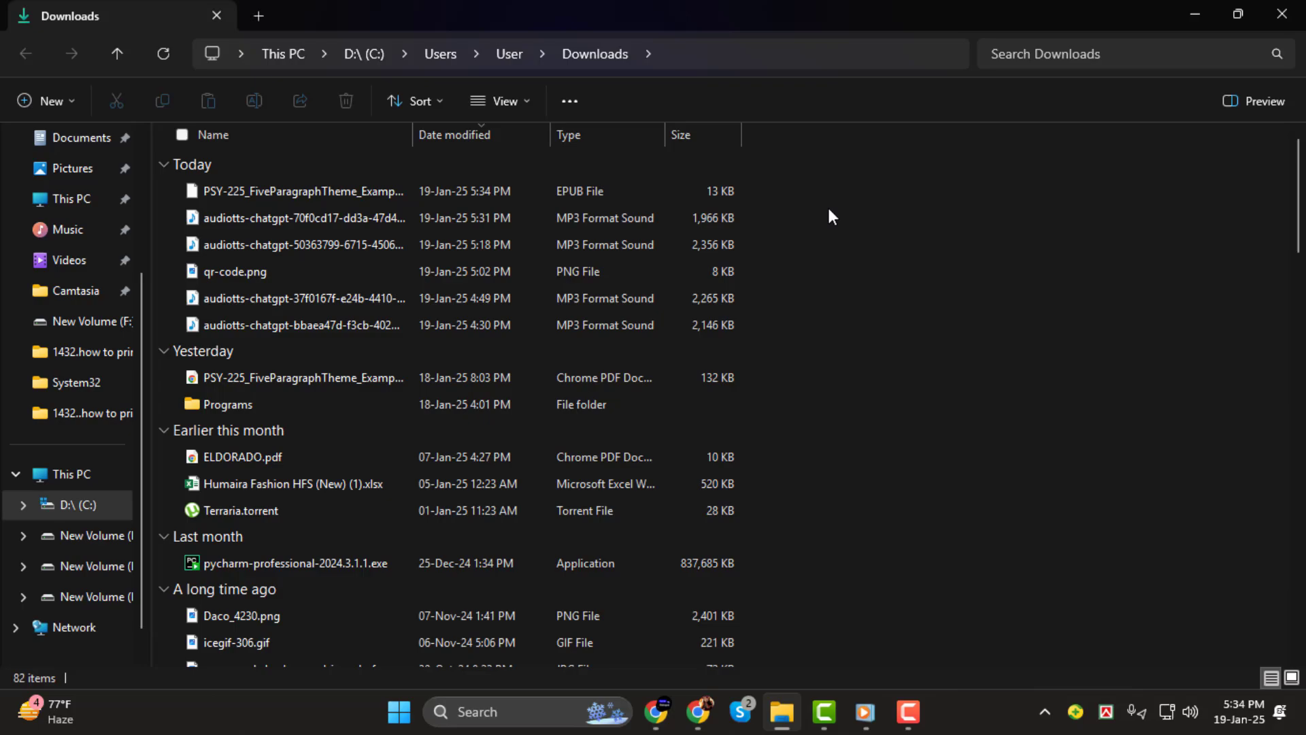
Look at the 13 KB PSY-225 EPUB listed under Today in the Downloads folder.
{"action": "left_click", "coordinate": [333, 377]}
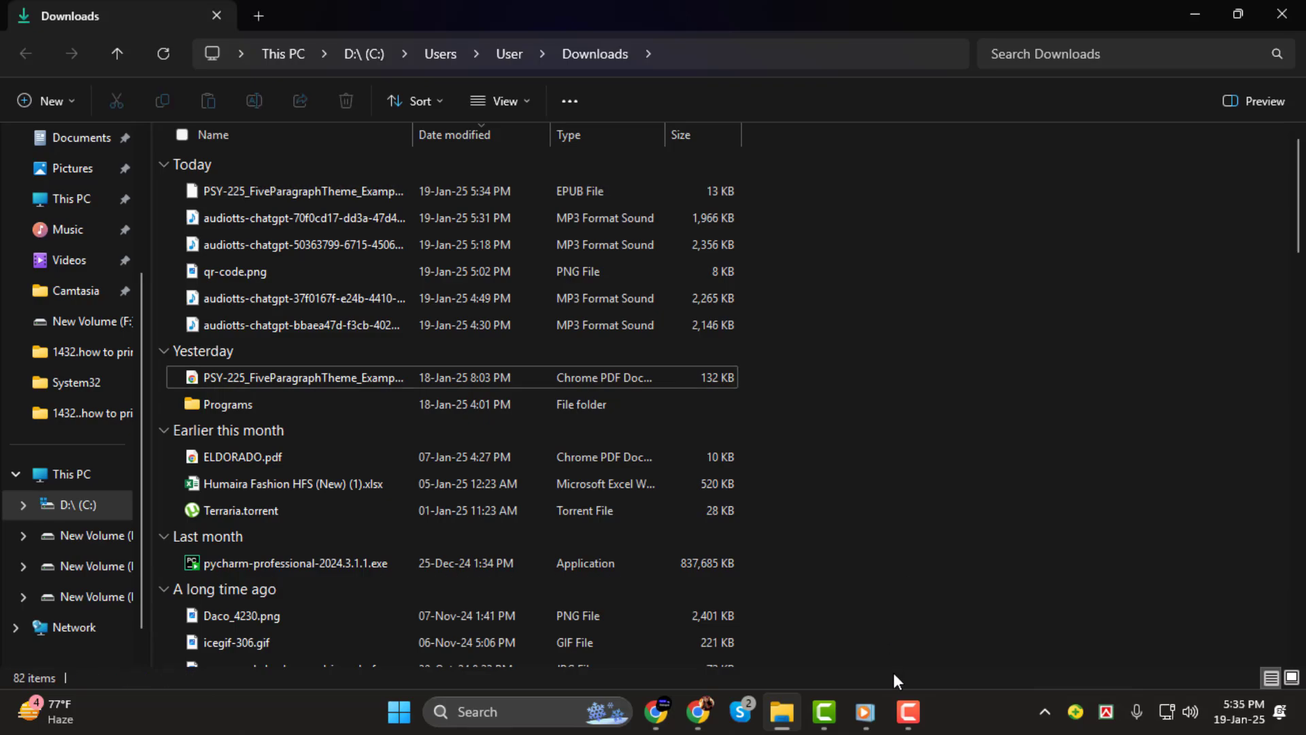